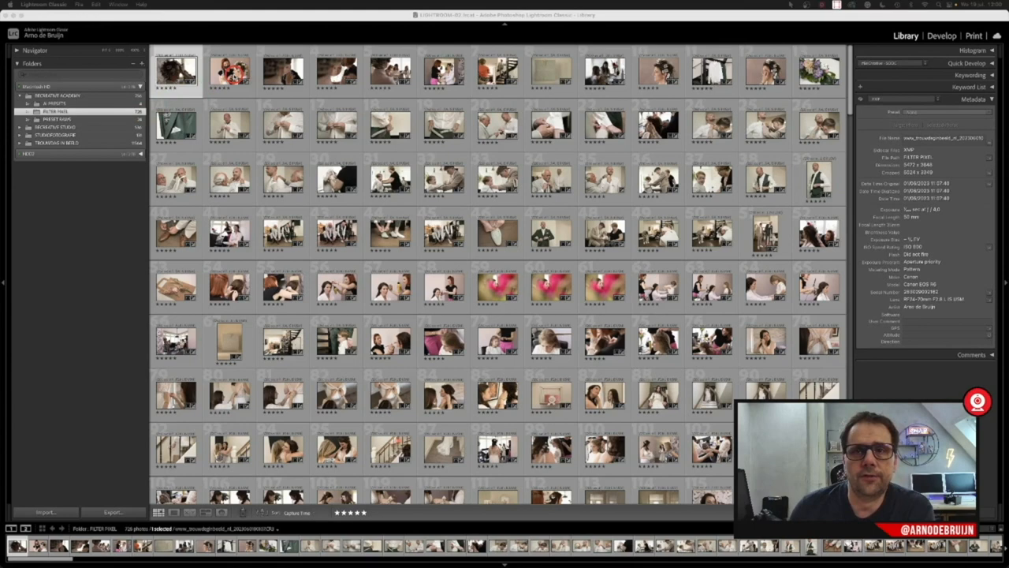
Locate the outdoor bride-and-groom portrait in the grid and view it in Loupe.
left_click(177, 73)
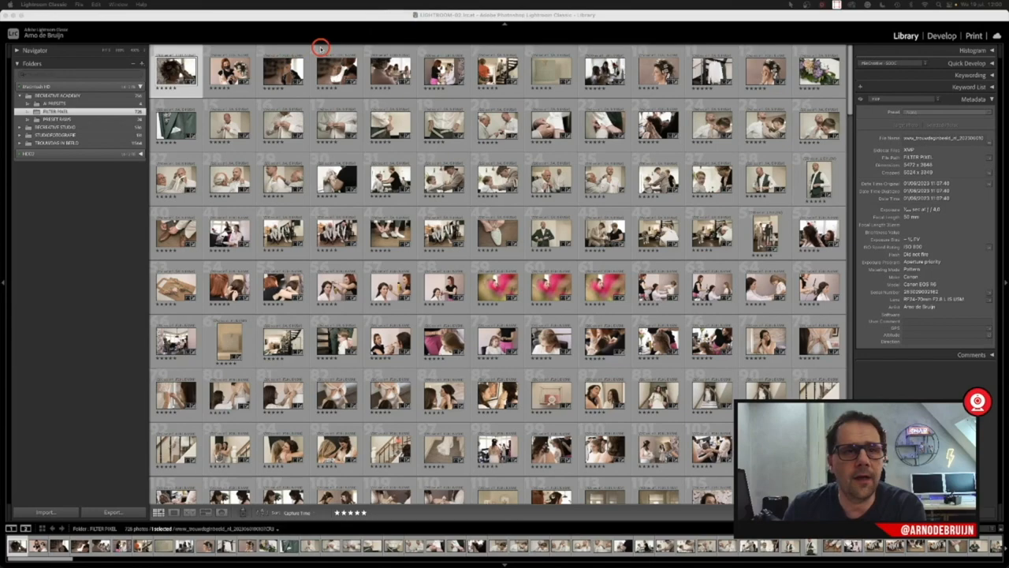
scroll("down", 3)
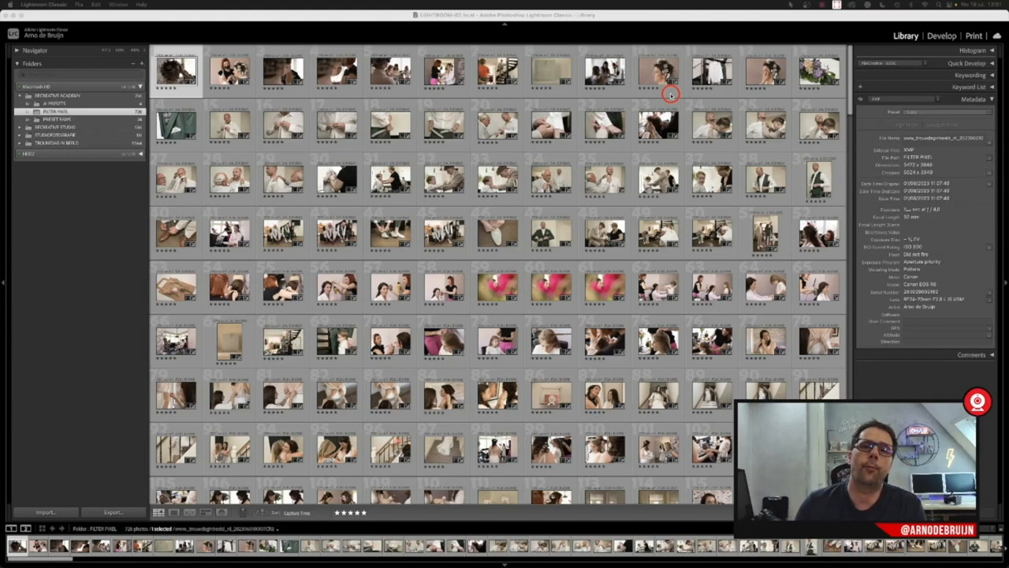
mouse_move(416, 371)
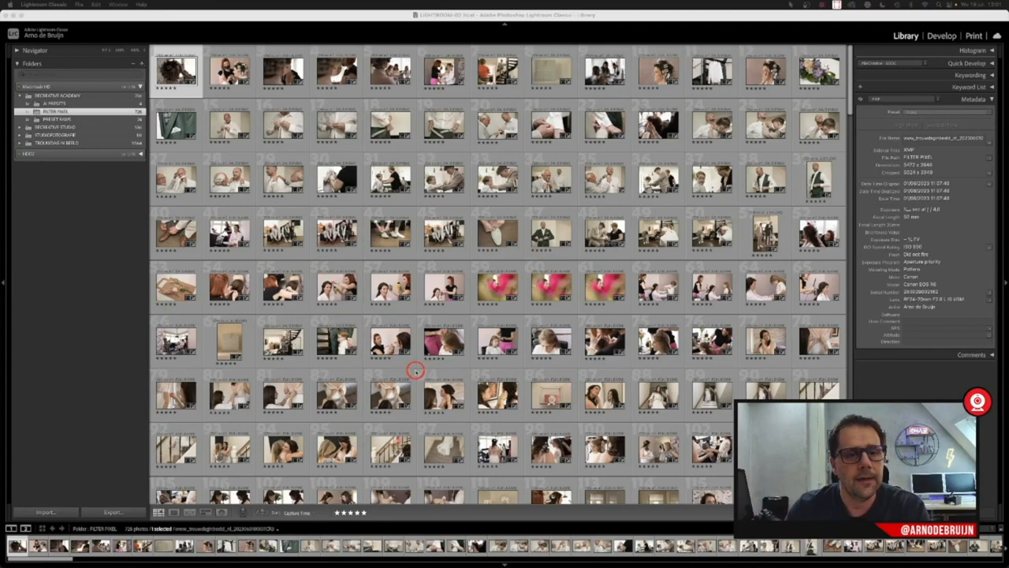
scroll("down", 3)
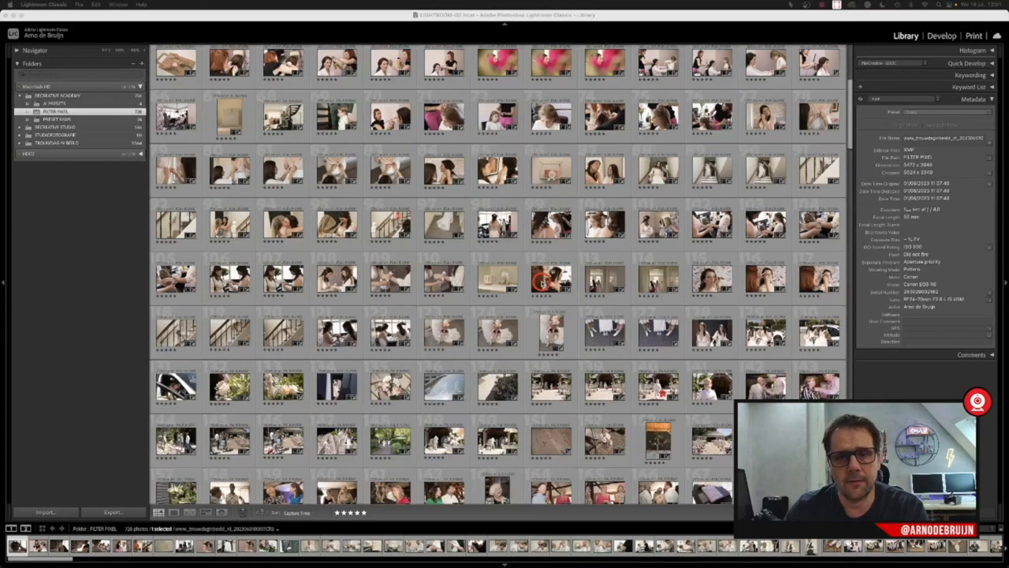
scroll("up", 3)
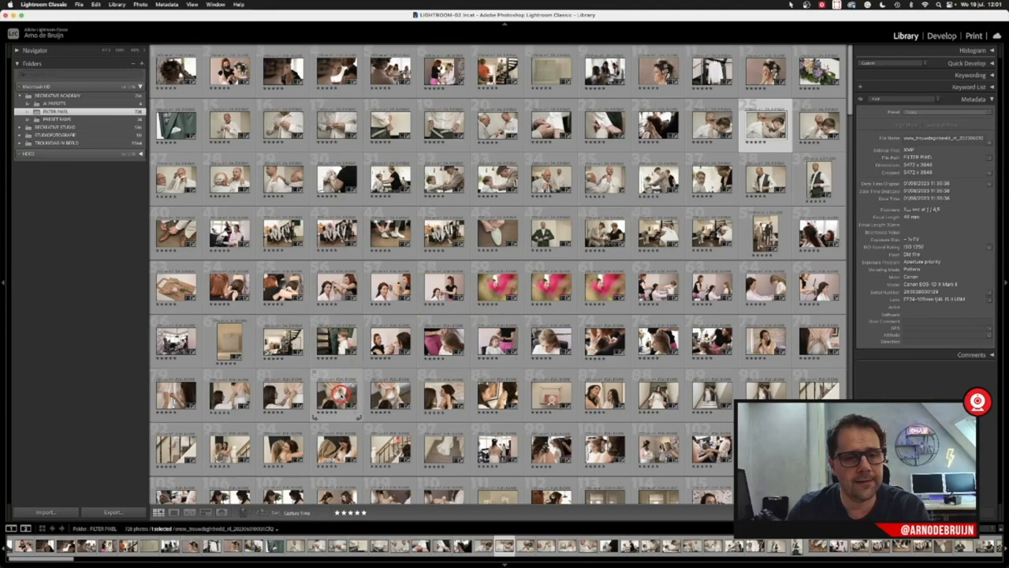
left_click(282, 394)
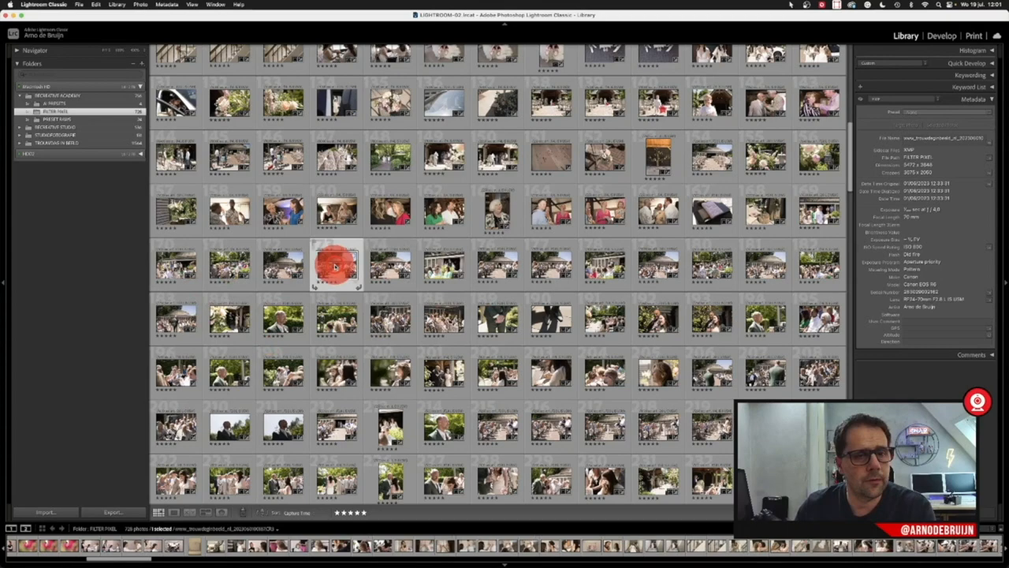
double_click(337, 265)
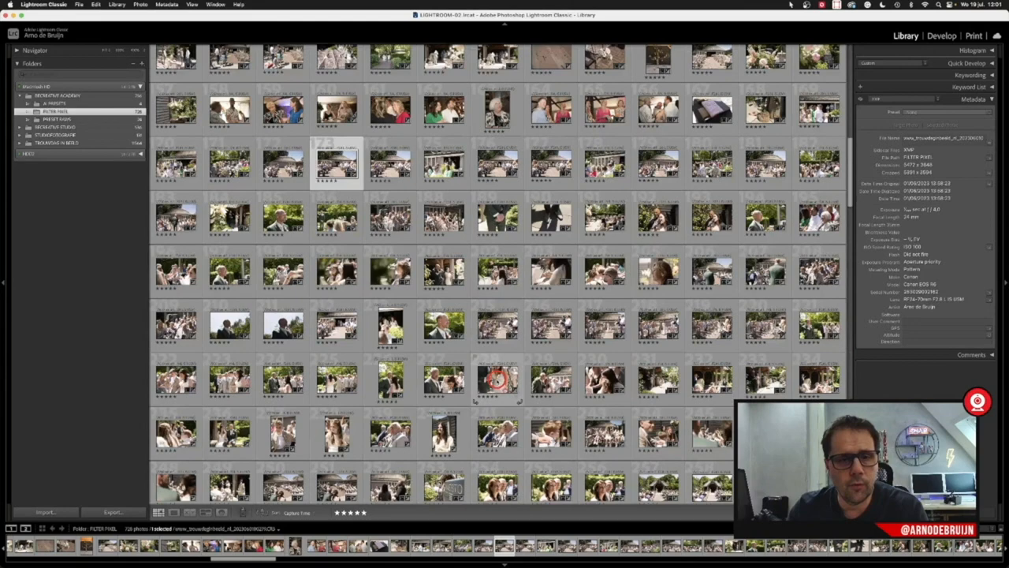
scroll("down", 3)
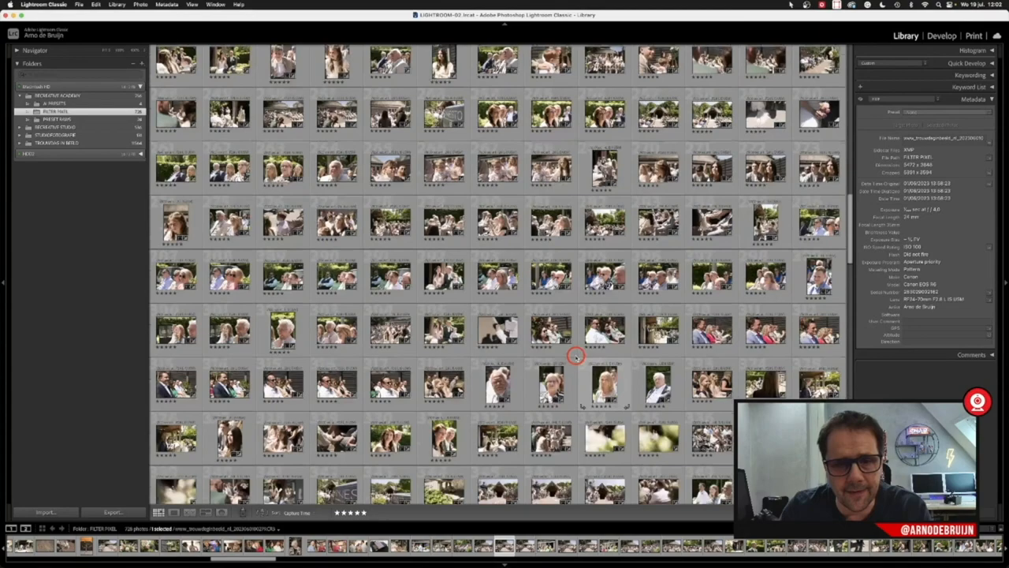
scroll("down", 3)
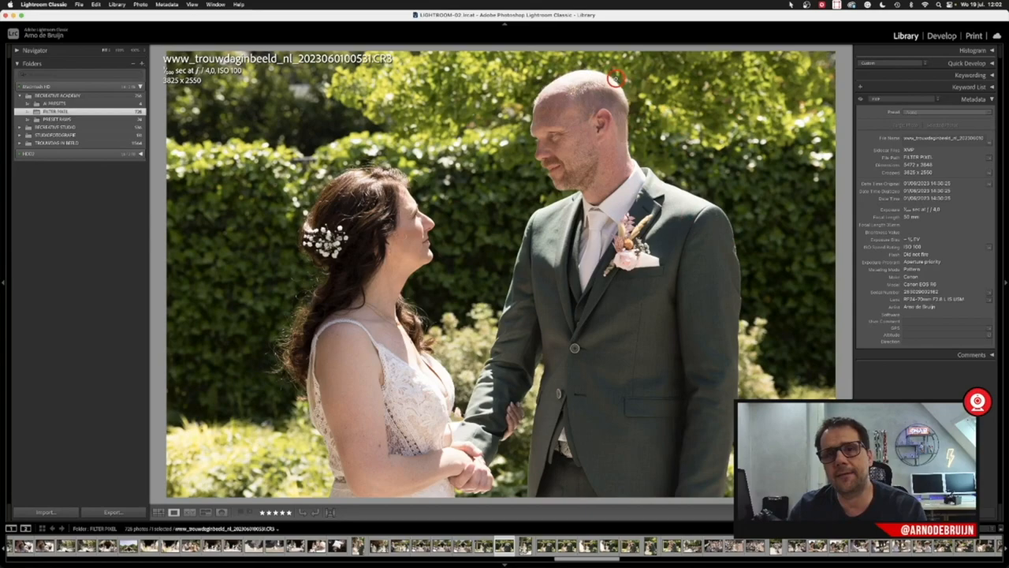
Switch from Loupe back to the Library thumbnail grid.
left_click(158, 511)
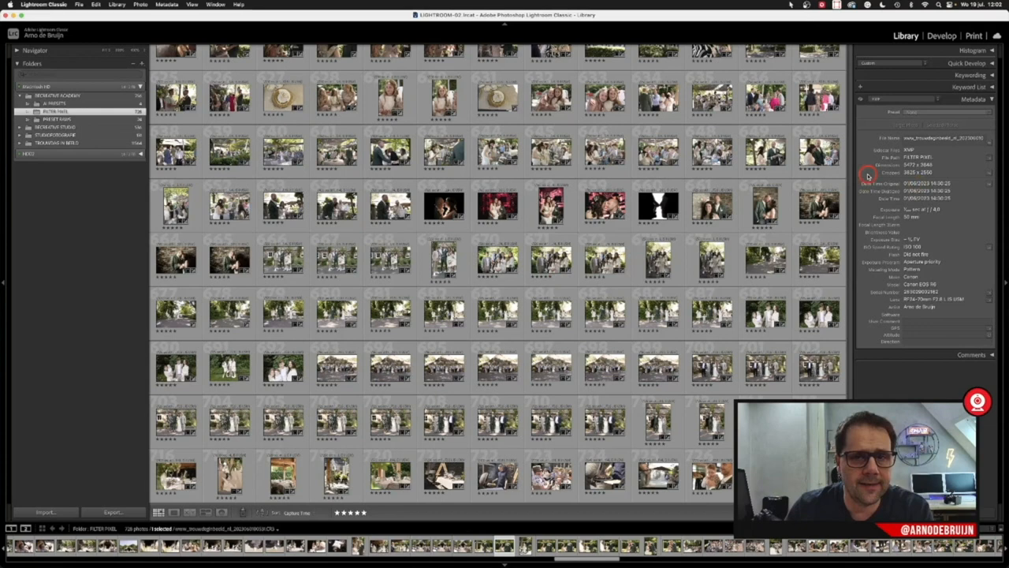
mouse_move(552, 98)
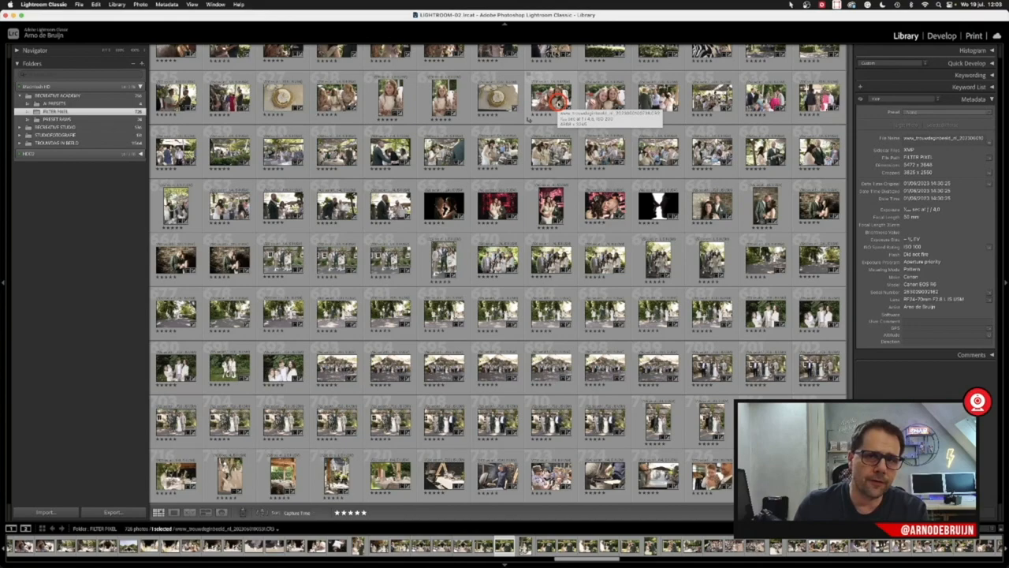
scroll("up", 3)
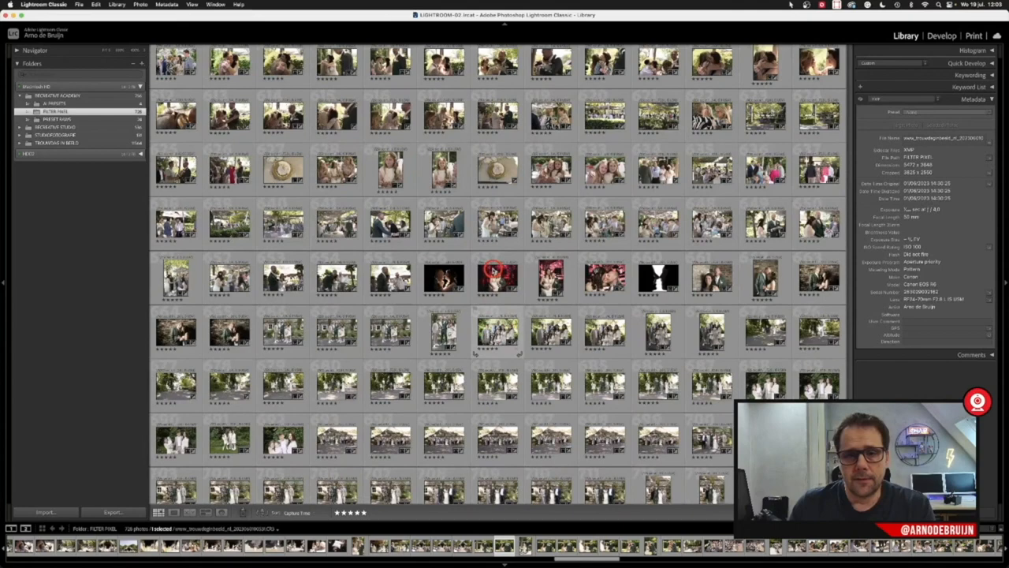
double_click(497, 276)
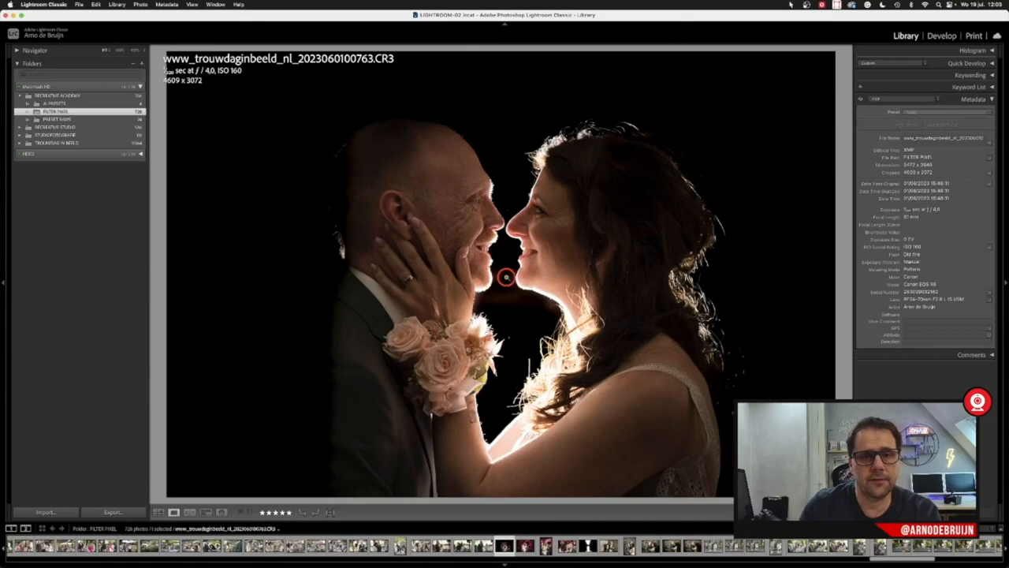
left_click(158, 511)
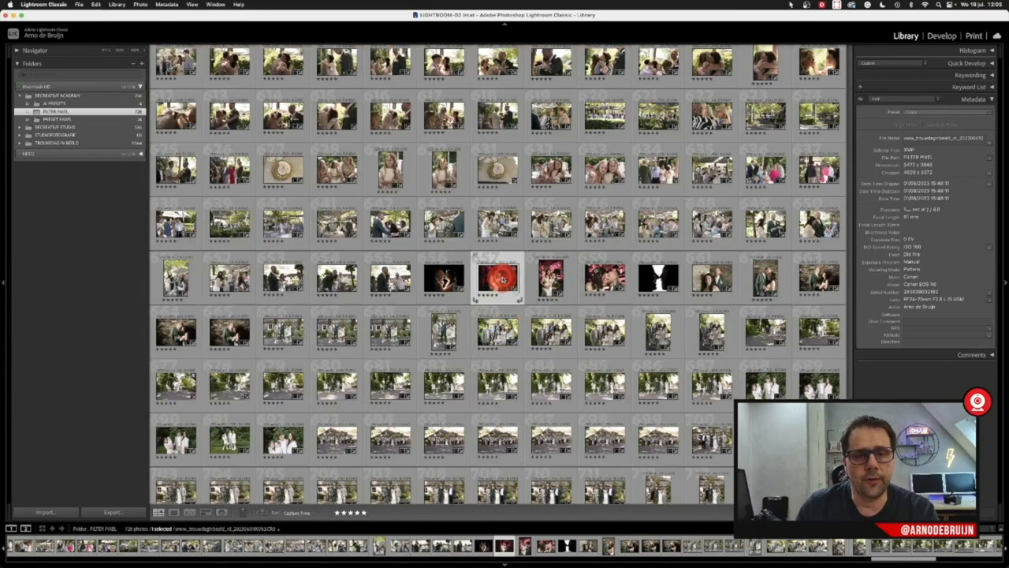
double_click(499, 276)
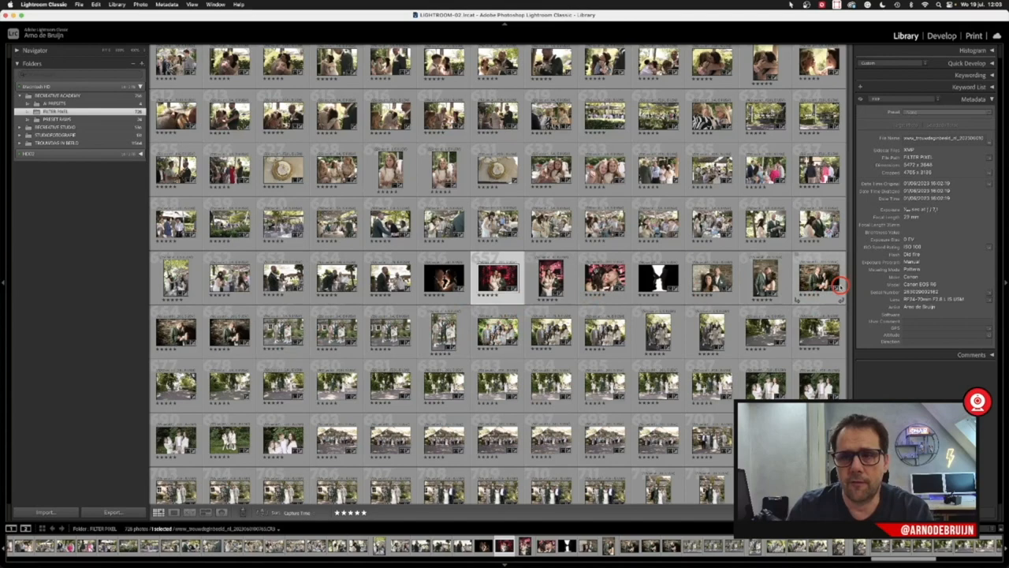
double_click(497, 276)
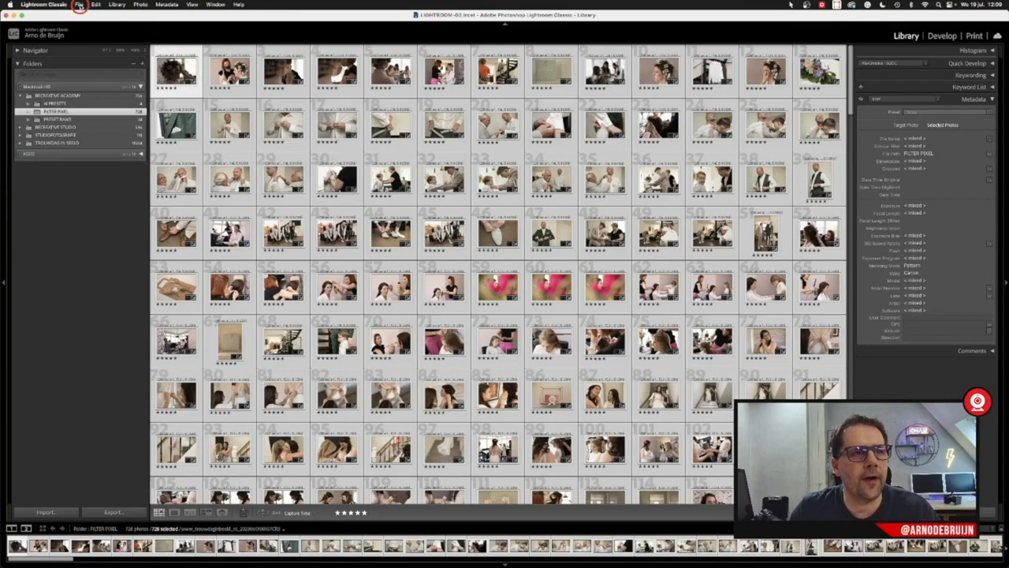
Save metadata to files for the selected photos, confirming the prompt.
left_click(79, 5)
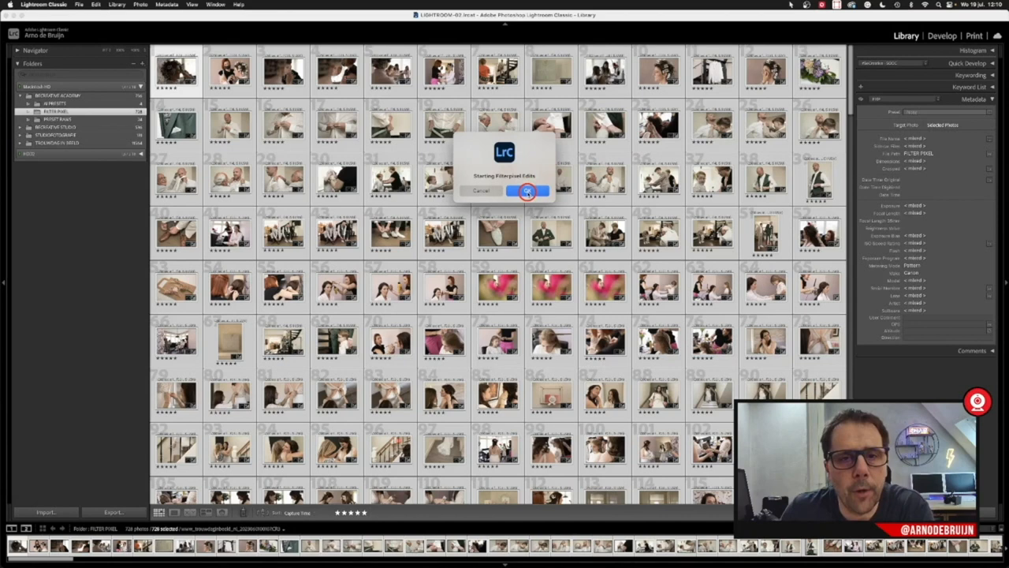
left_click(527, 191)
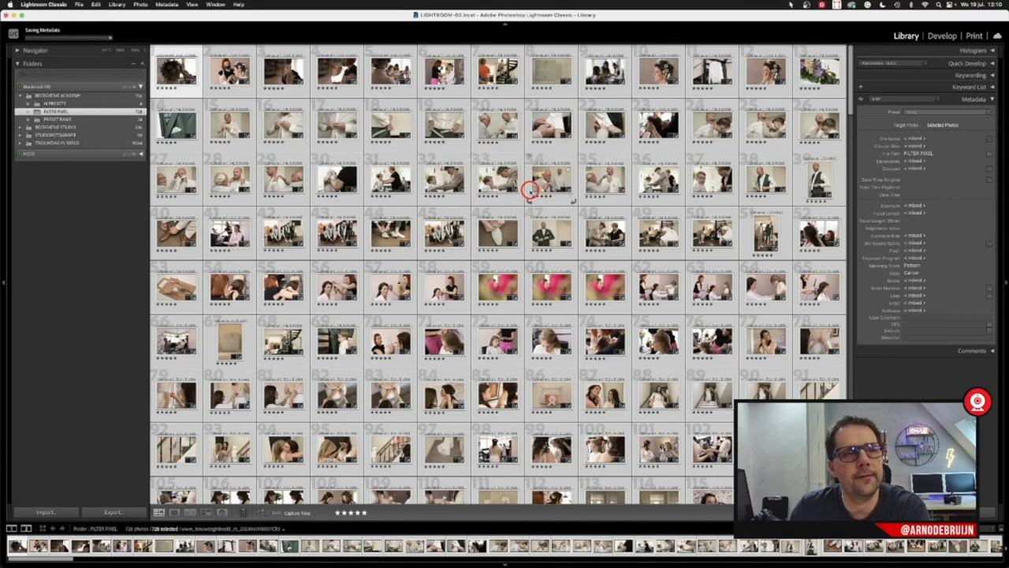
mouse_move(687, 148)
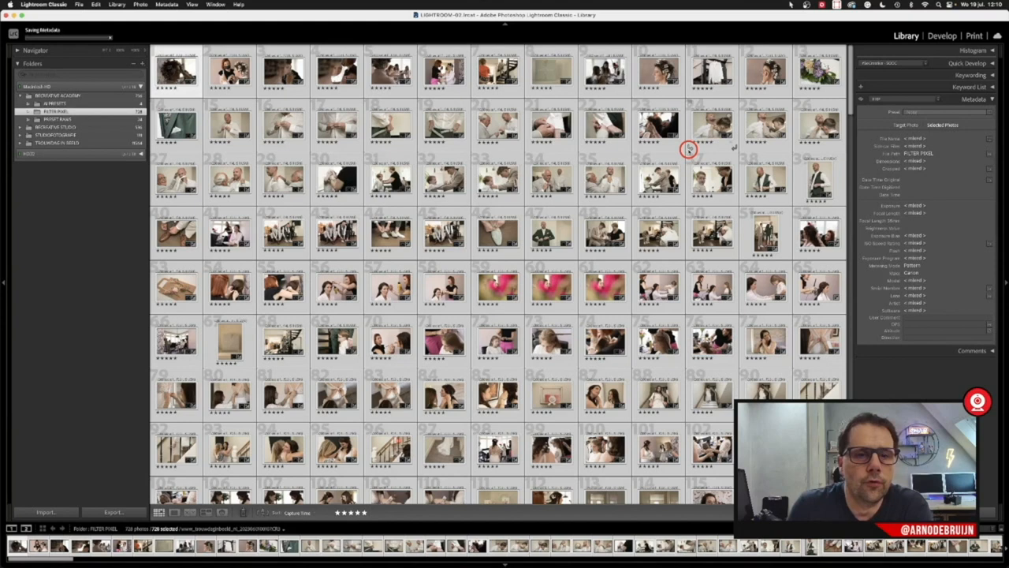
mouse_move(139, 33)
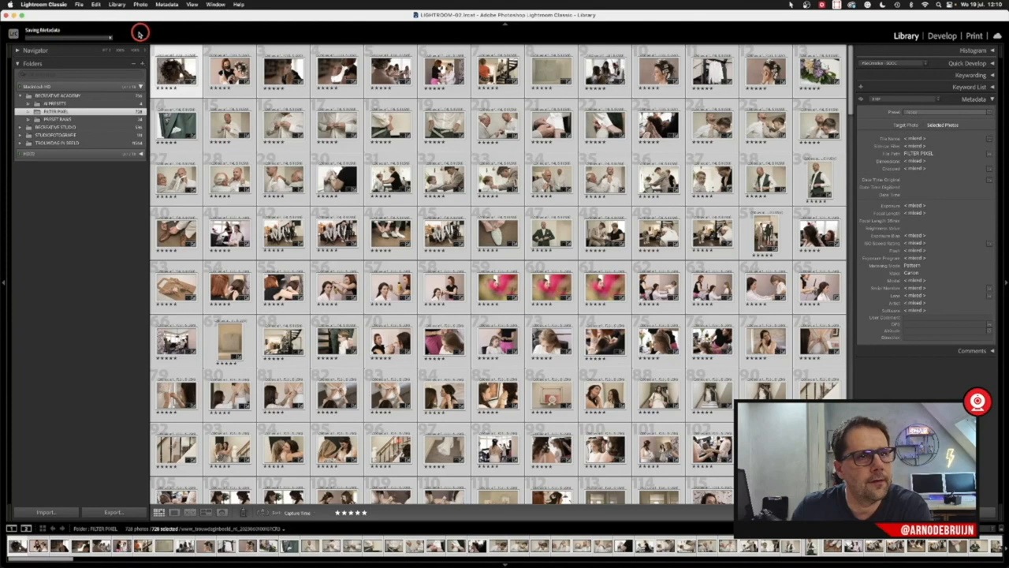
mouse_move(337, 40)
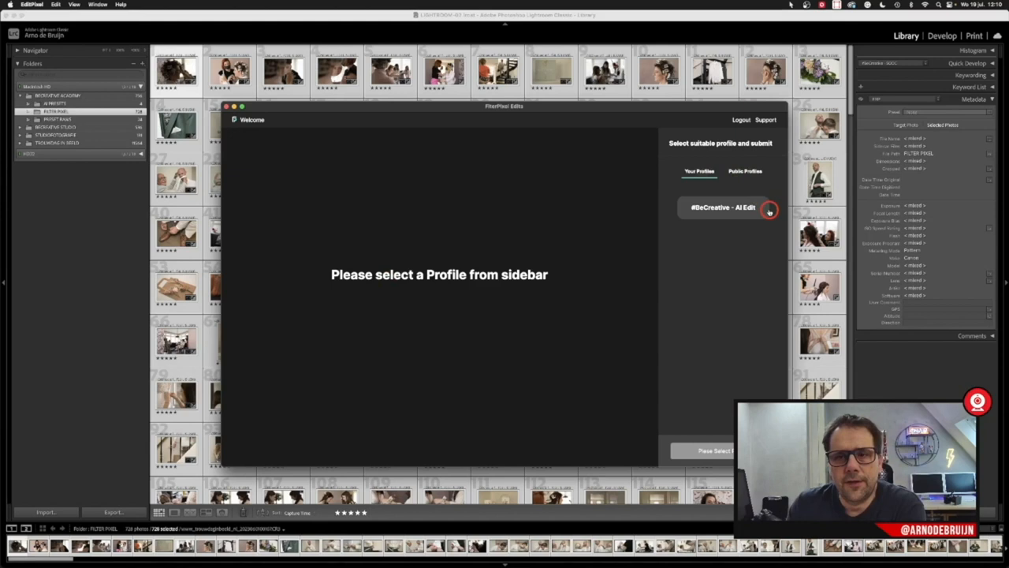
mouse_move(678, 183)
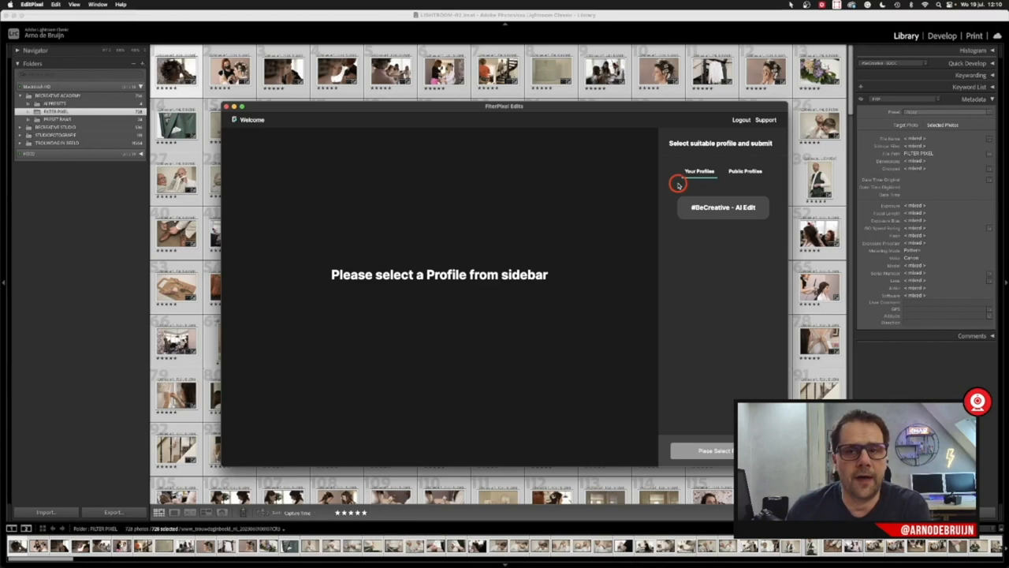
mouse_move(614, 90)
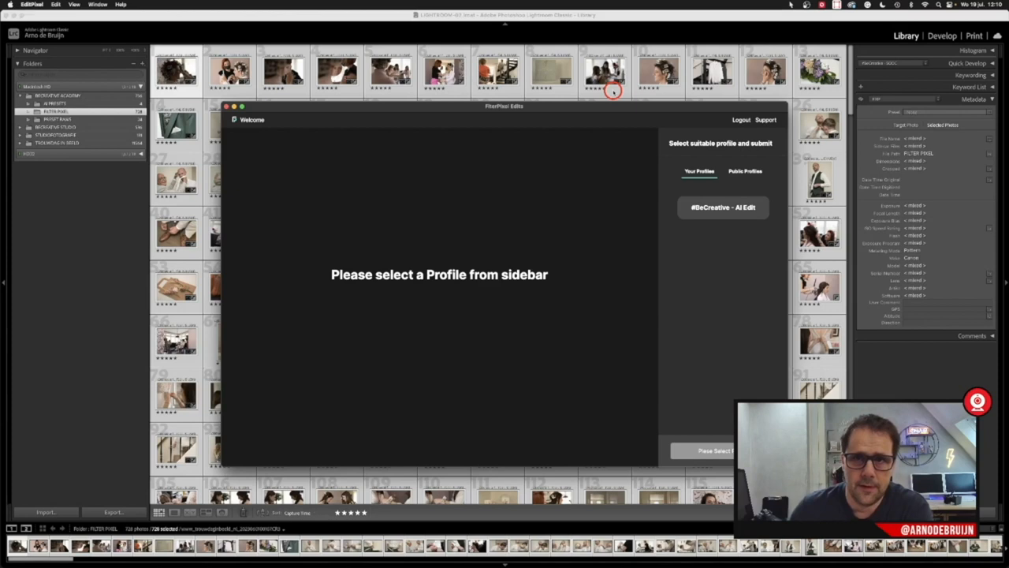
Browse FilterPixel's Public Profiles, then return to Your Profiles.
left_click(744, 171)
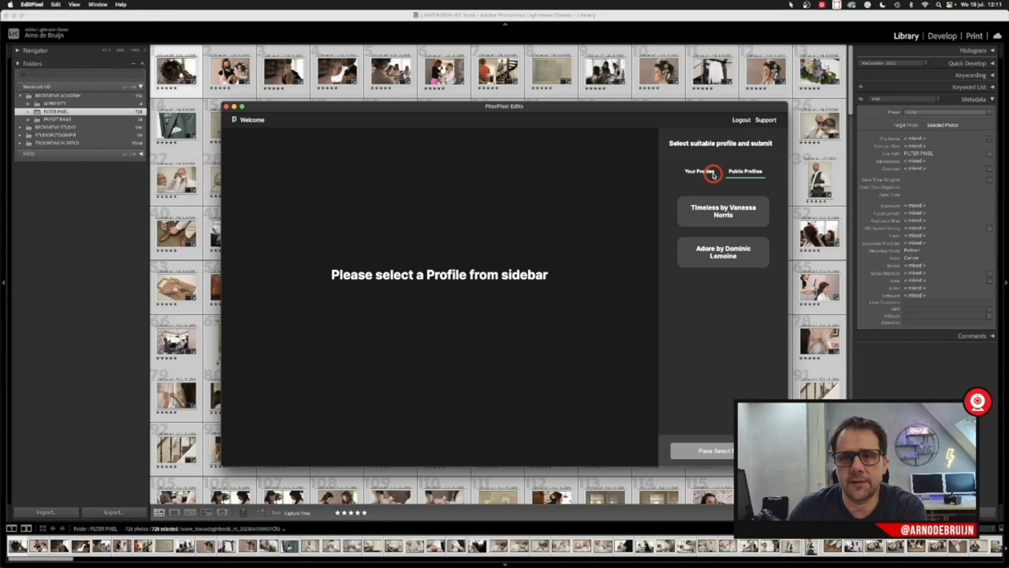
left_click(700, 170)
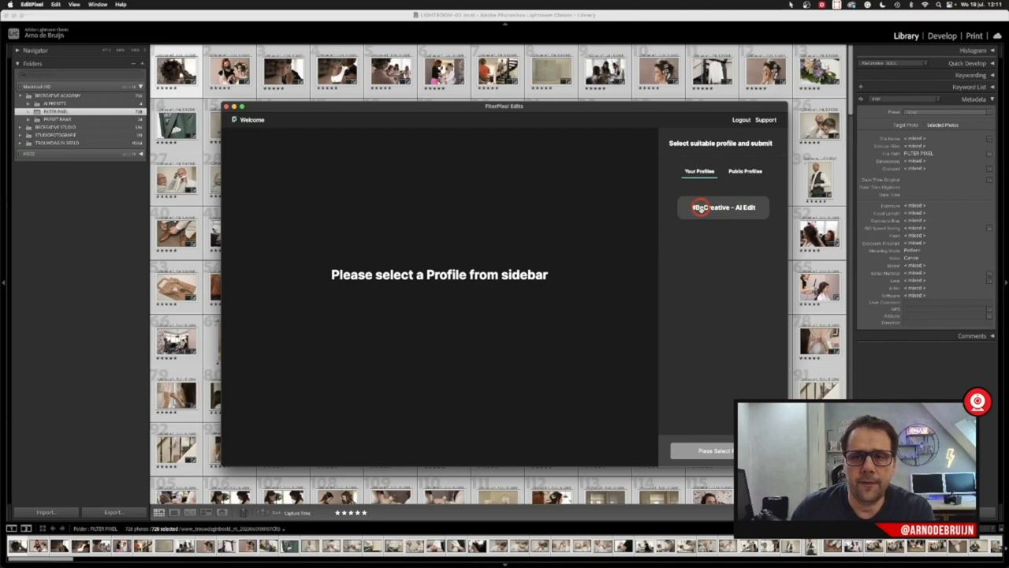
mouse_move(729, 264)
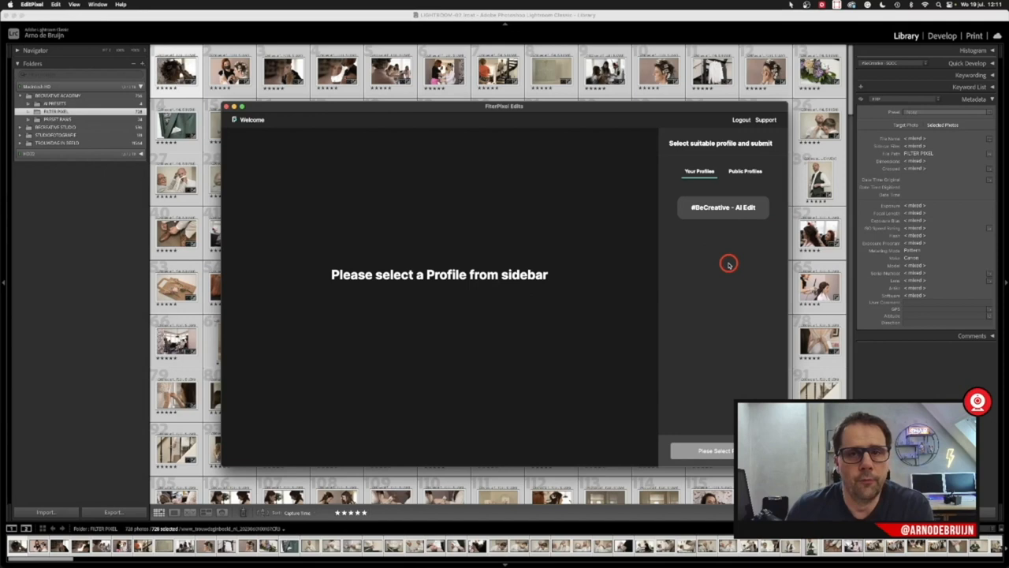
mouse_move(740, 252)
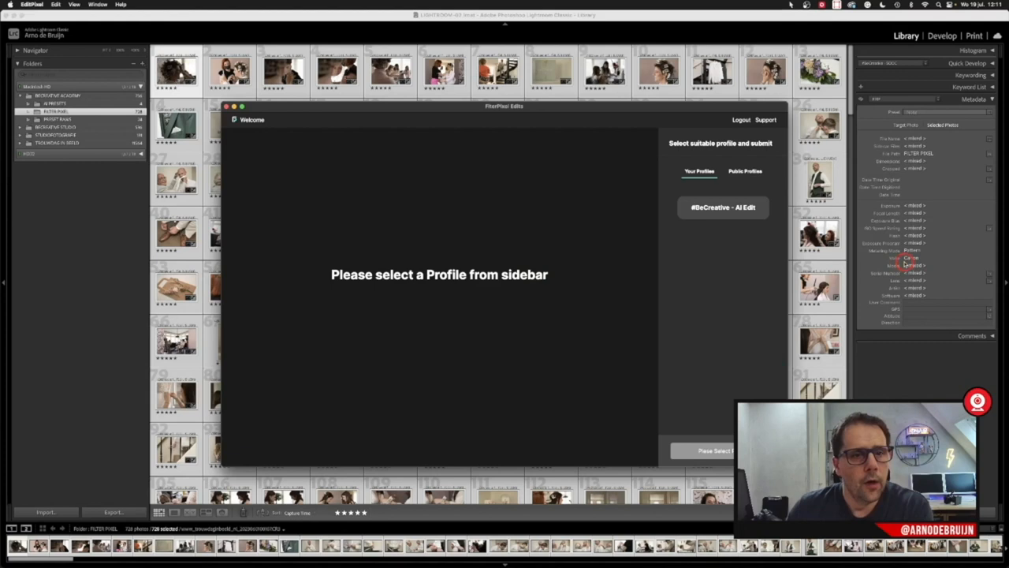
Choose the #BeCreative - AI Edit profile and start editing the photos.
left_click(722, 206)
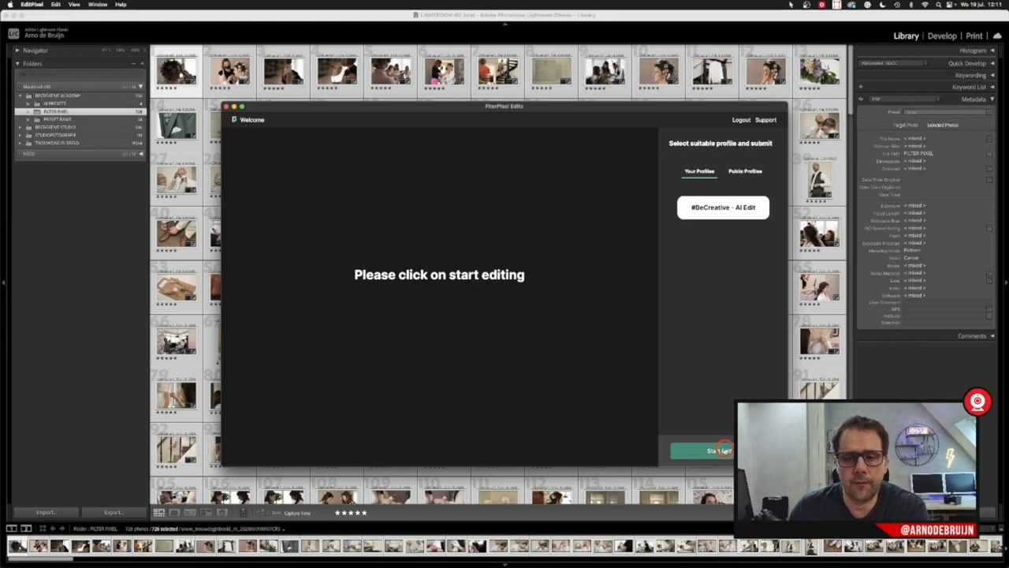
left_click(713, 451)
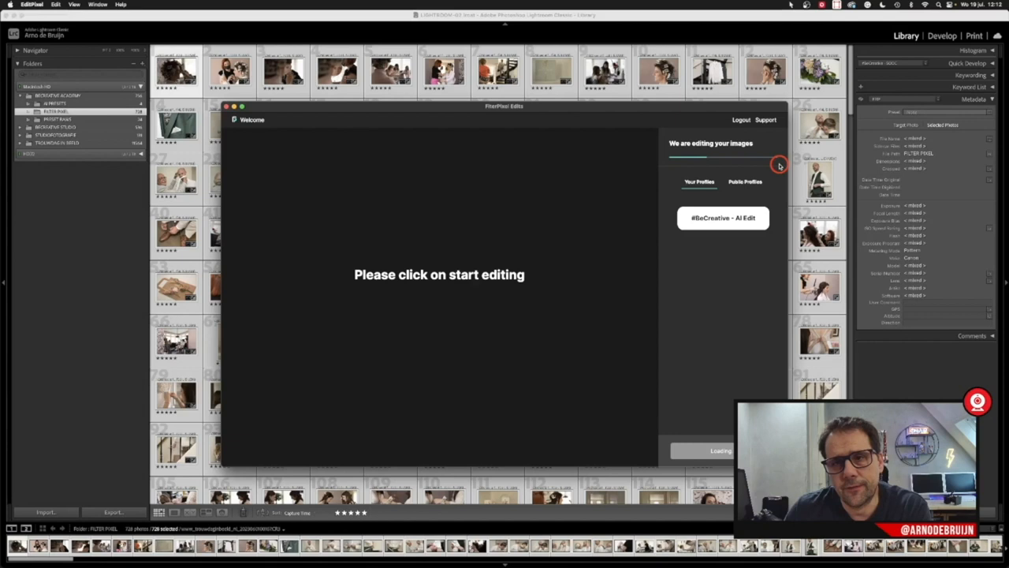
mouse_move(728, 330)
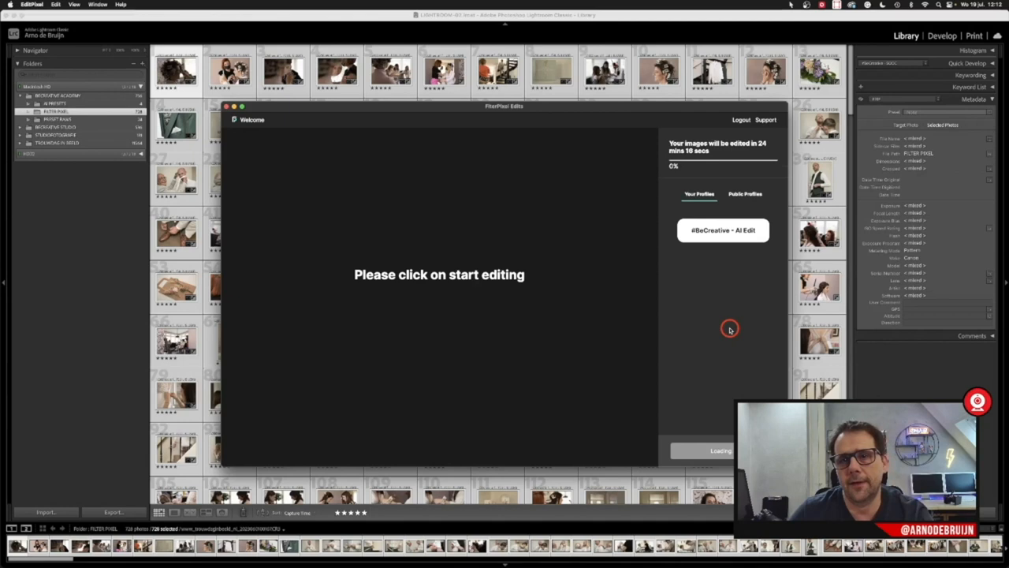
mouse_move(642, 343)
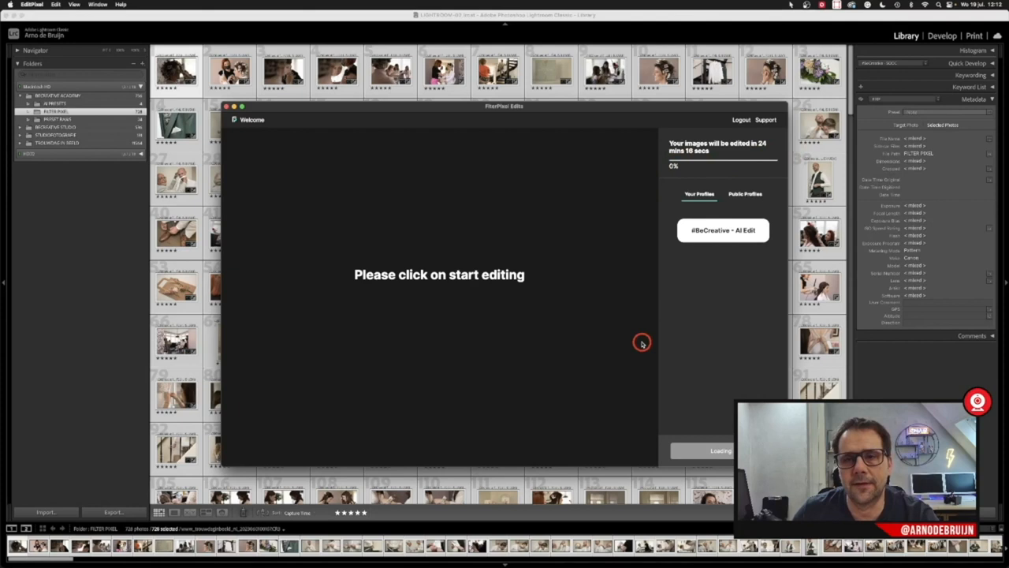
mouse_move(707, 388)
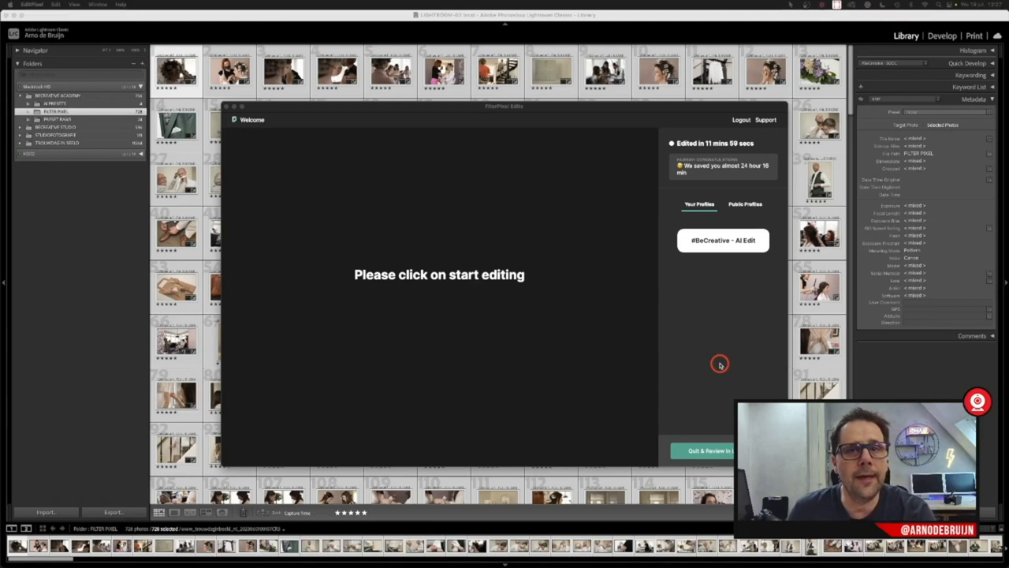
mouse_move(743, 348)
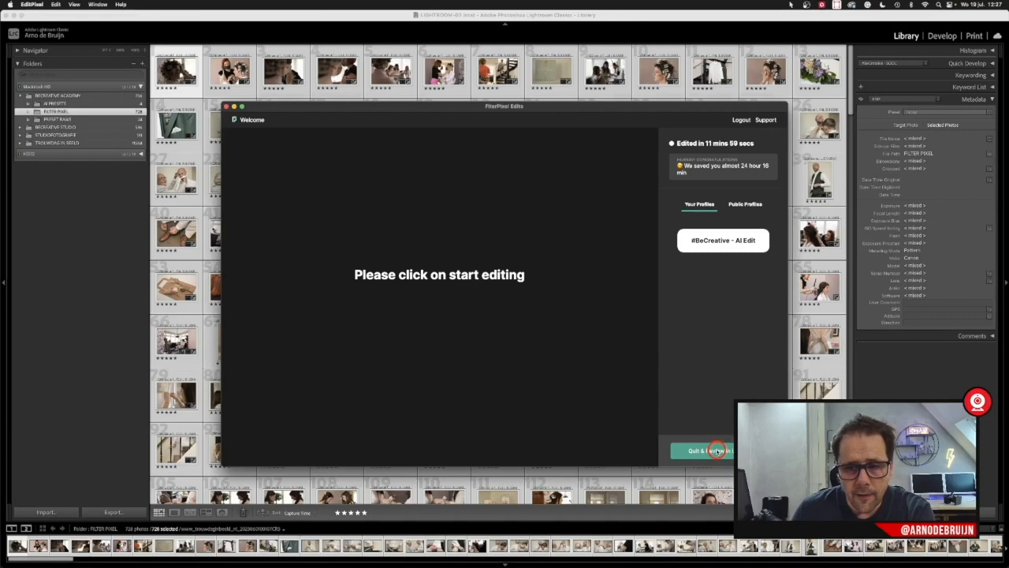
Finish the FilterPixel session and return to the Lightroom grid showing the external-change warning.
left_click(704, 451)
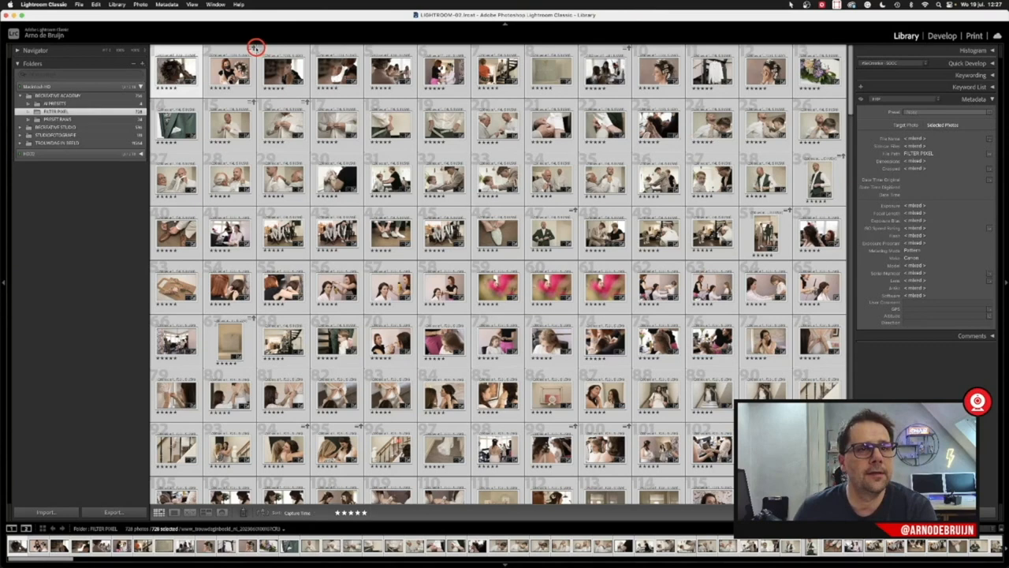
mouse_move(703, 148)
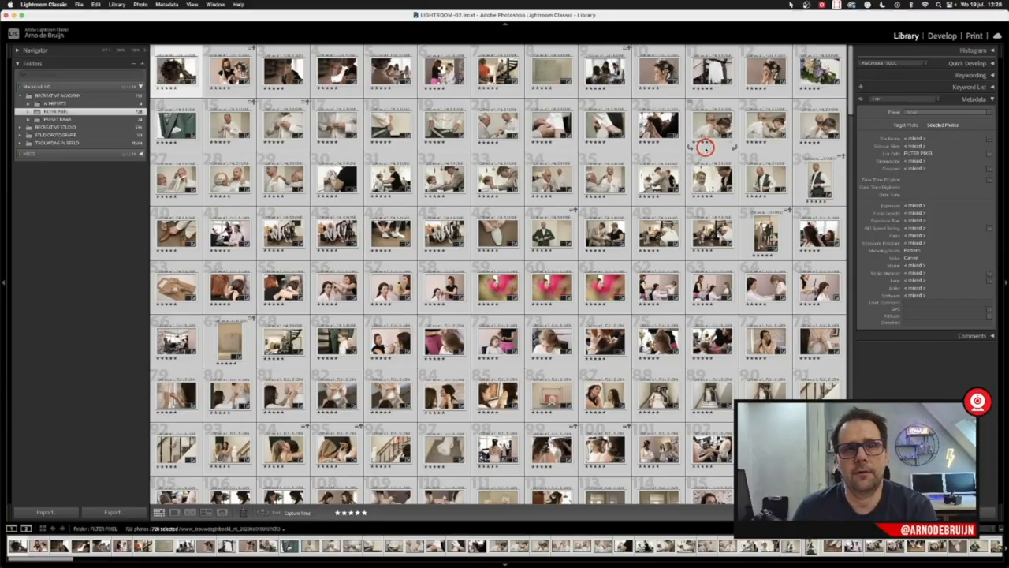
scroll("down", 3)
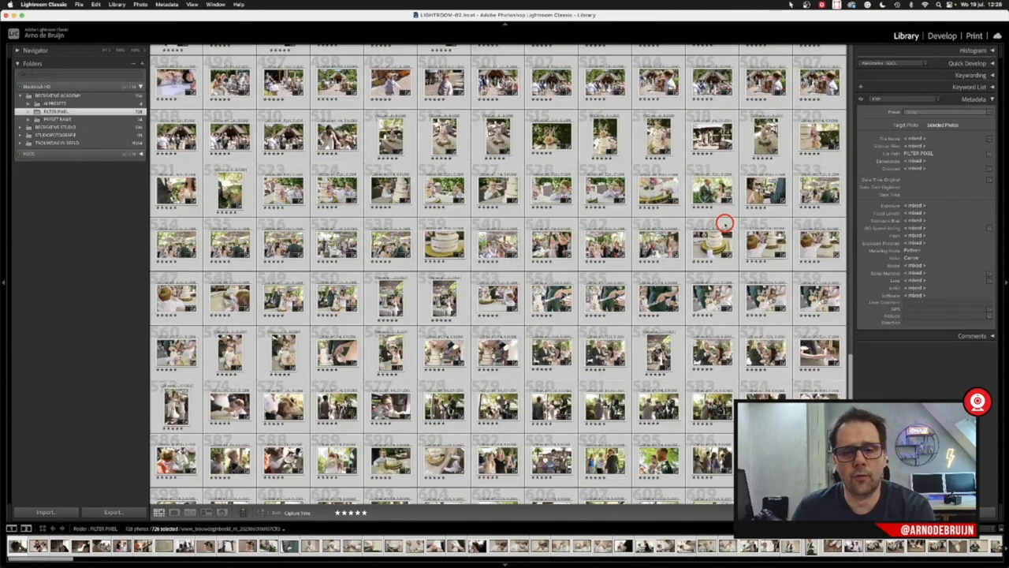
scroll("down", 3)
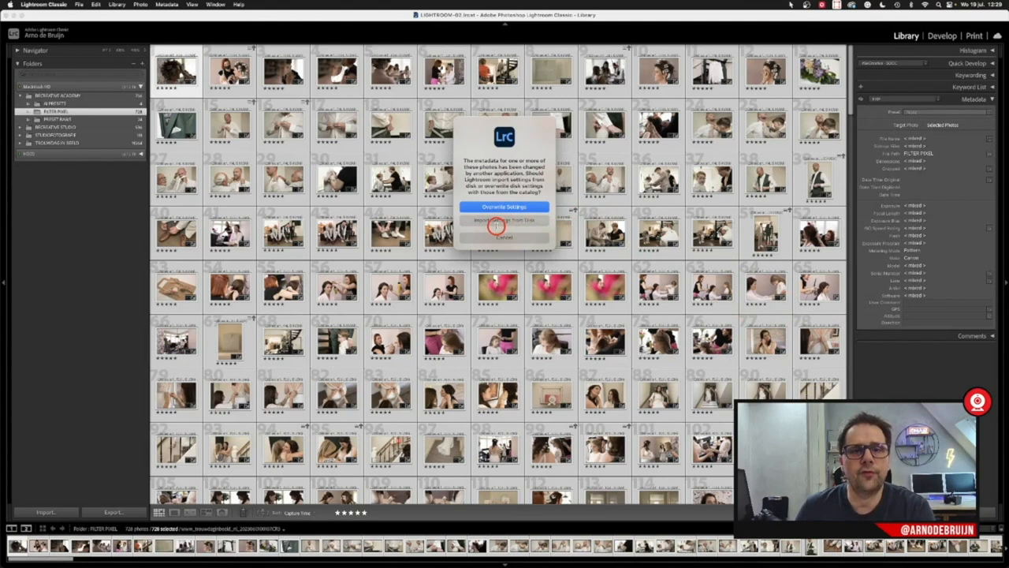
Import the AI settings from disk, then review the hair-curlers photo in Develop.
left_click(505, 221)
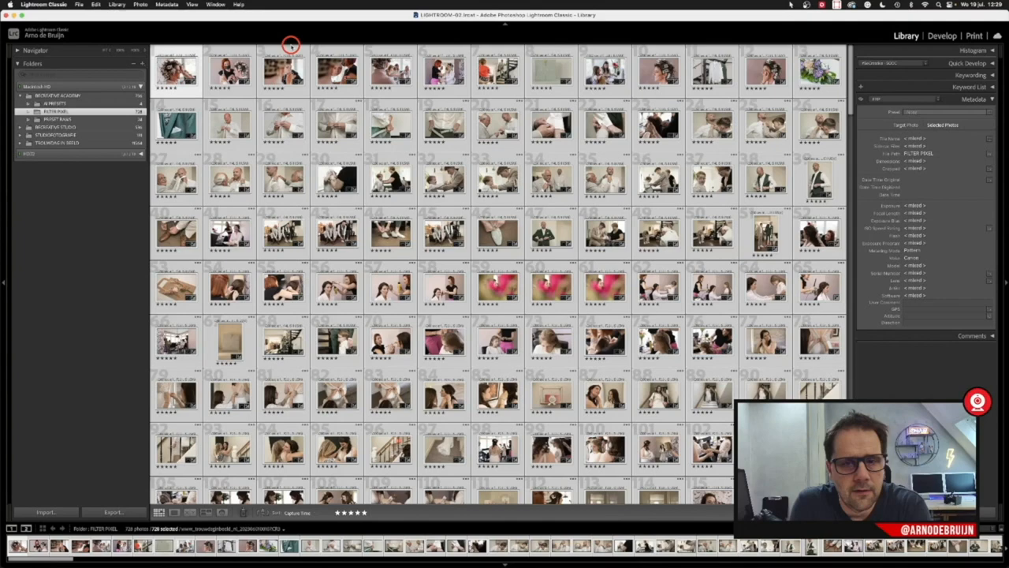
scroll("down", 3)
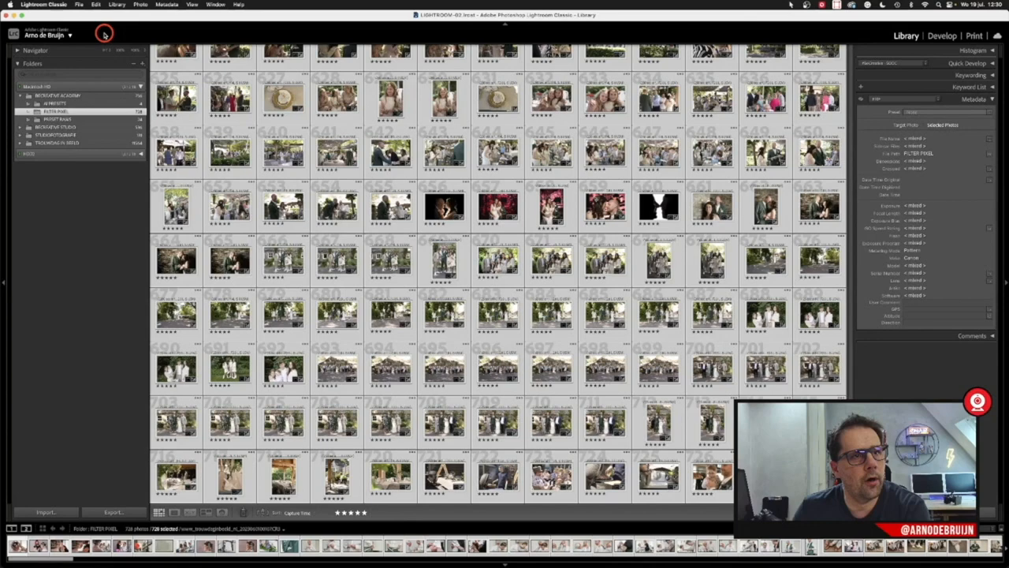
left_click(943, 35)
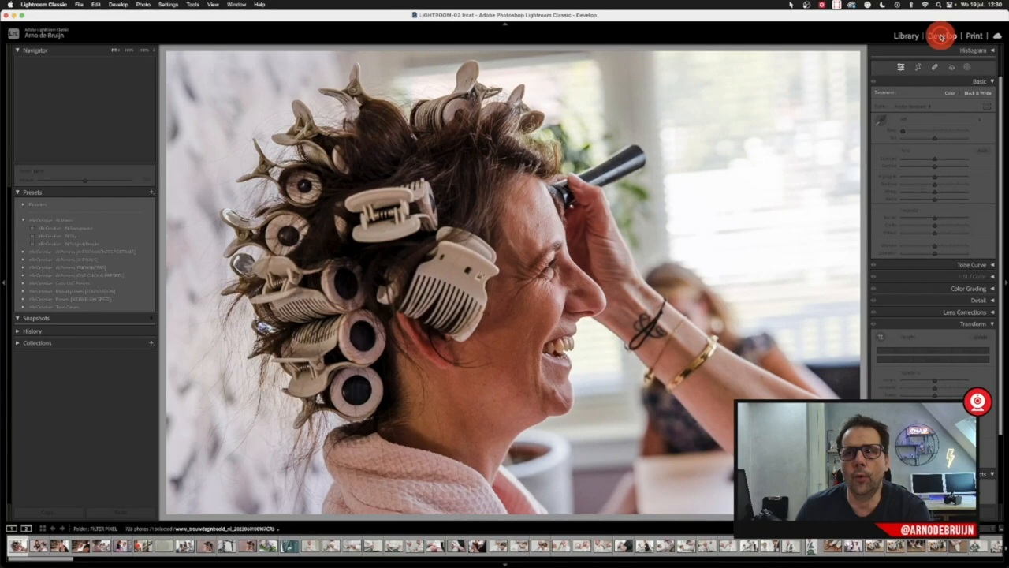
left_click(942, 34)
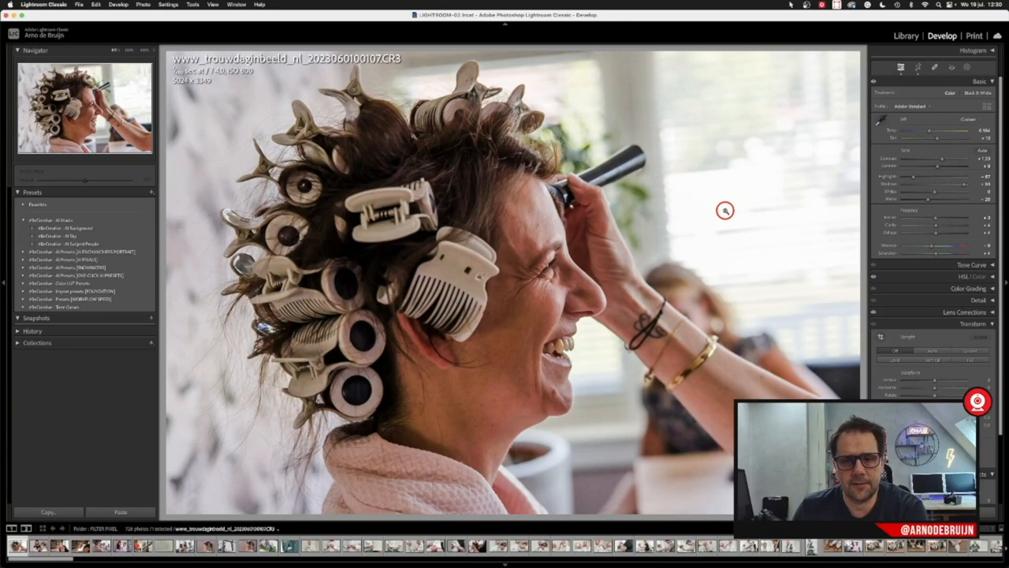
key("right")
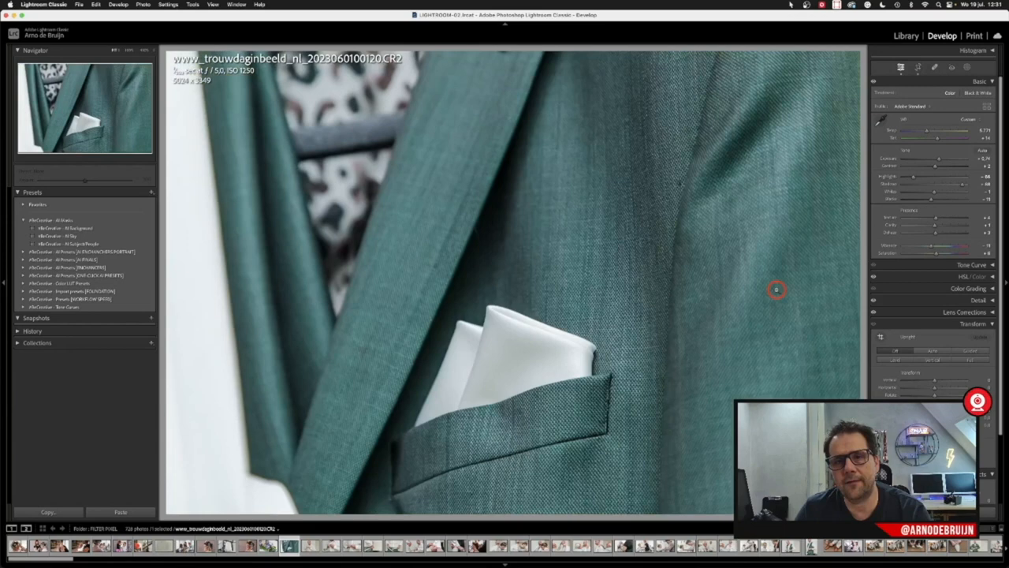
mouse_move(590, 240)
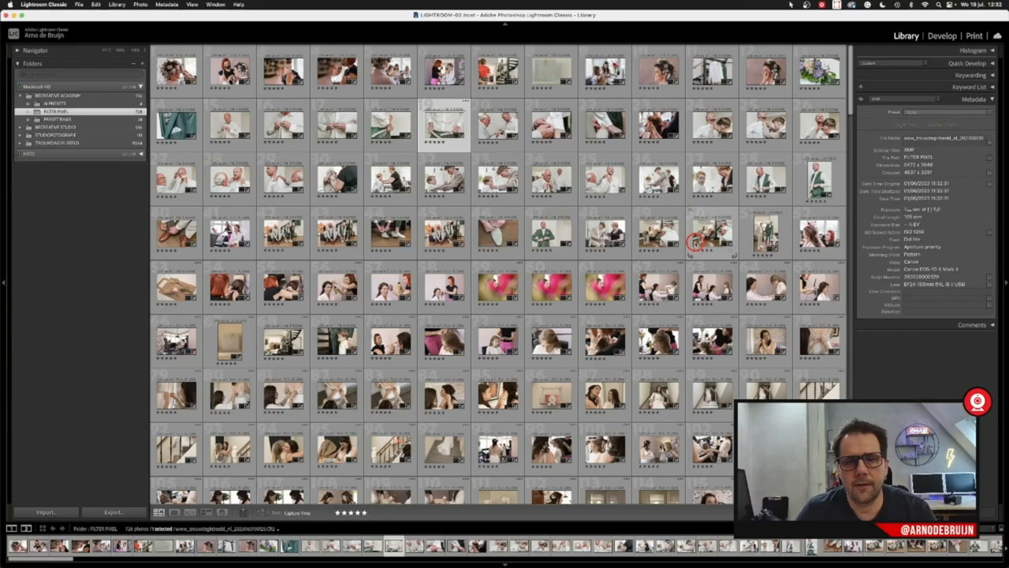
Bring the sunny ceremony shot of the blonde woman into Develop.
scroll("down", 3)
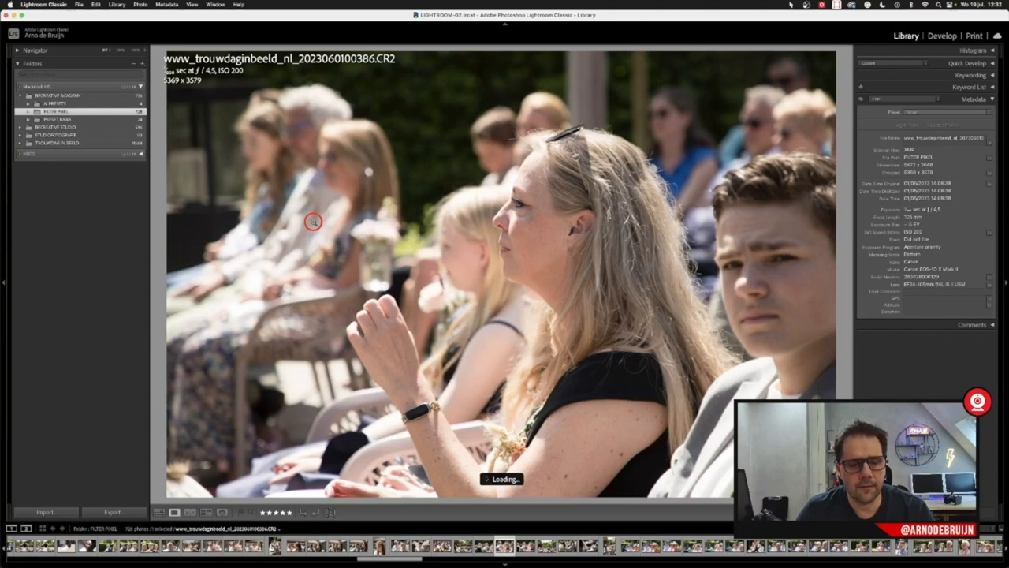
left_click(941, 35)
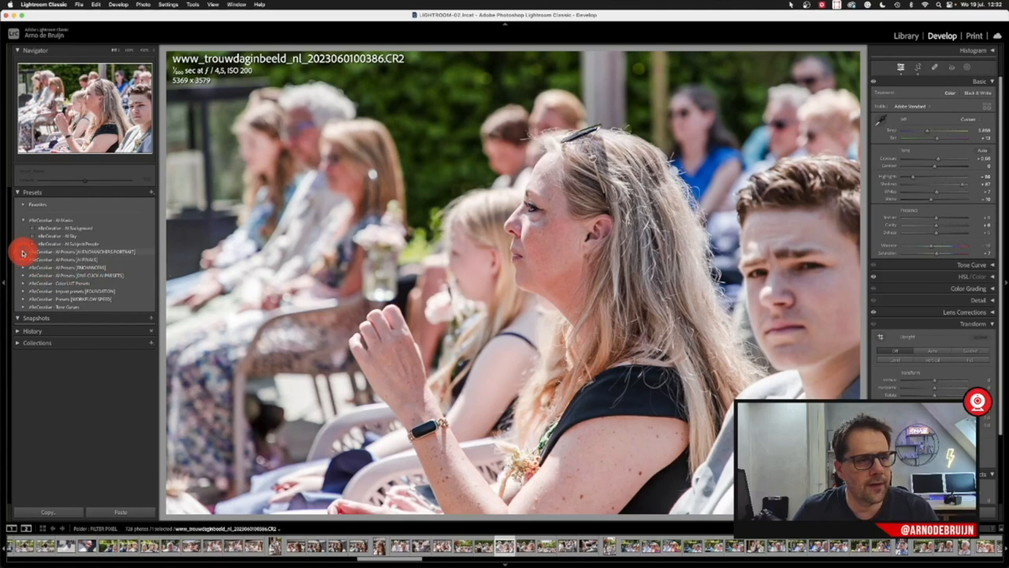
Apply a skin-tone preset to the blonde woman photo and the seated-guests photo.
left_click(33, 266)
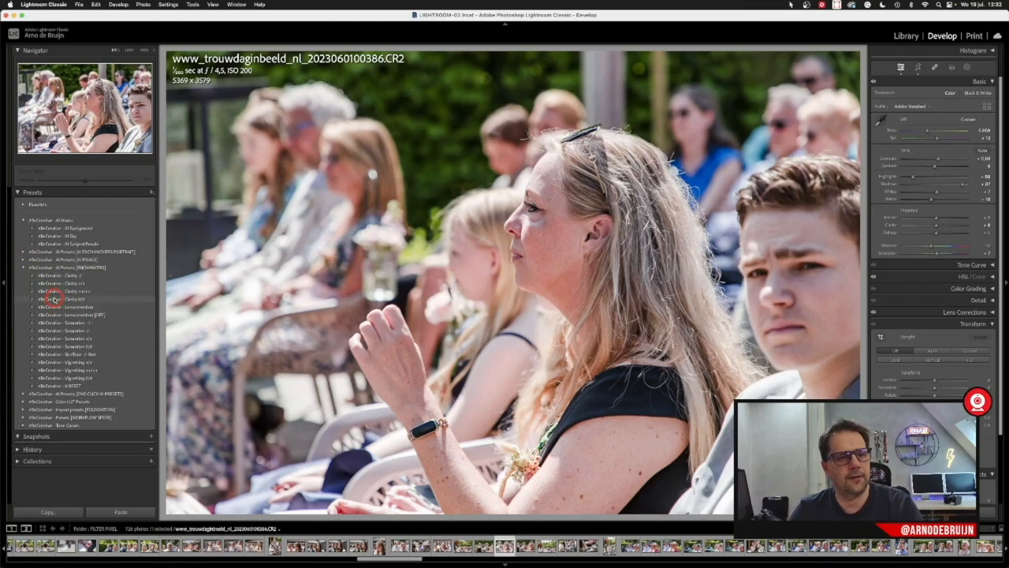
mouse_move(57, 355)
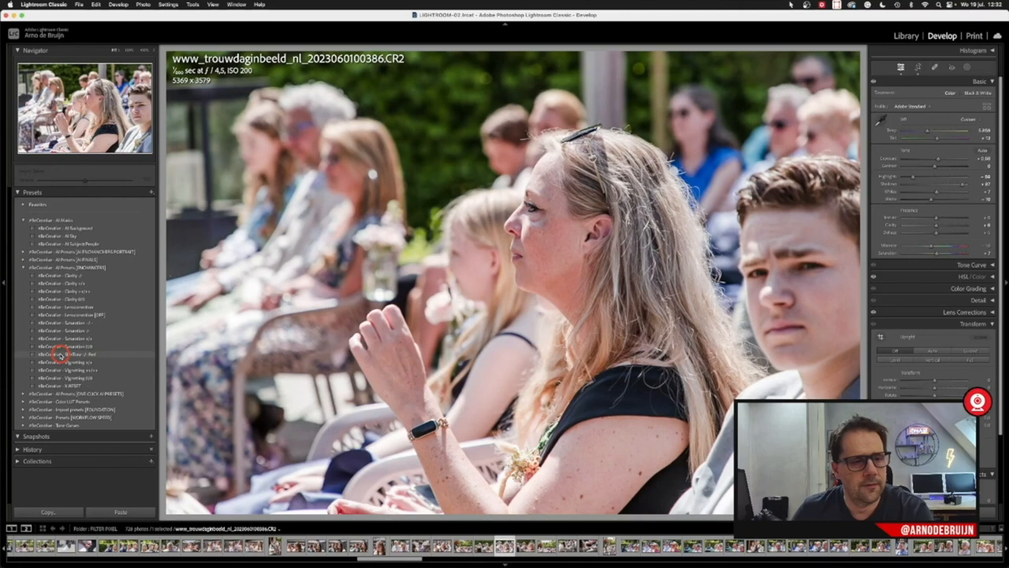
left_click(67, 354)
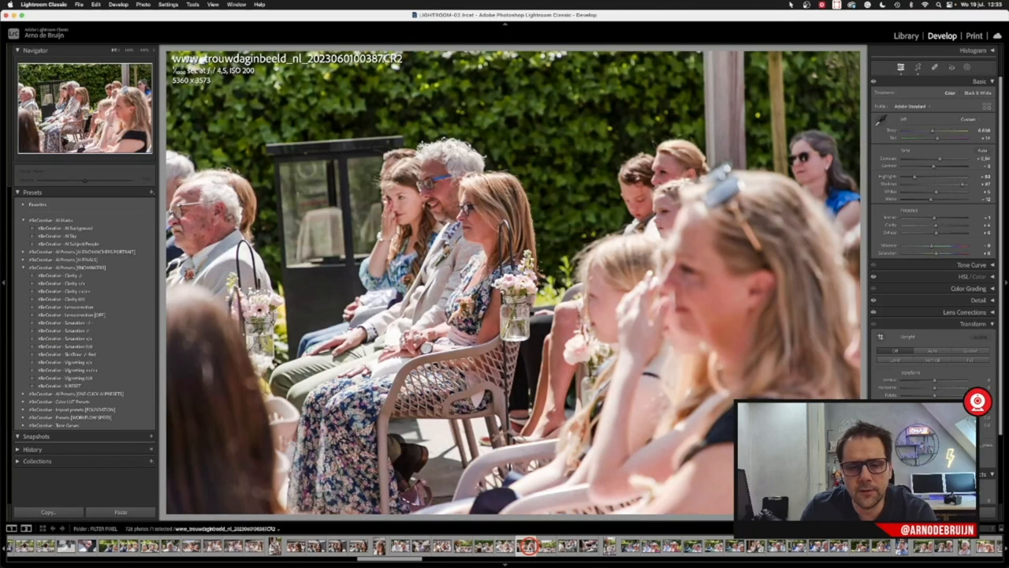
left_click(71, 353)
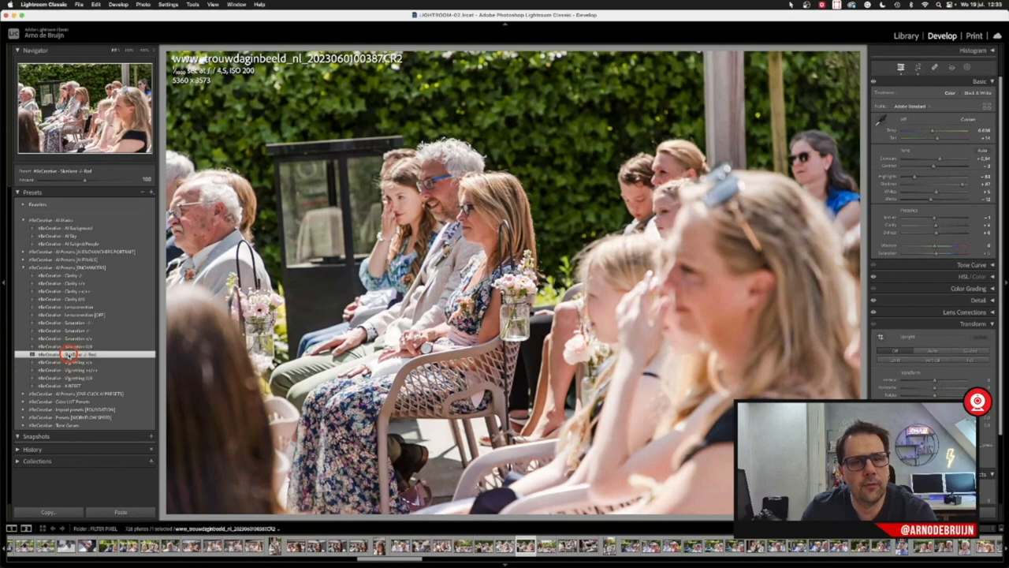